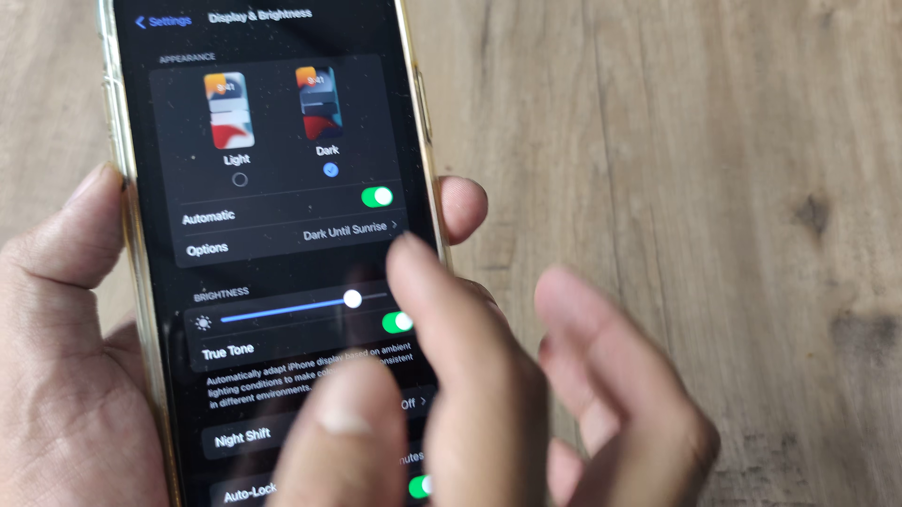
Step: Return to the main Settings list and bring the General entry into view
{"action": "left_click", "coordinate": [161, 20]}
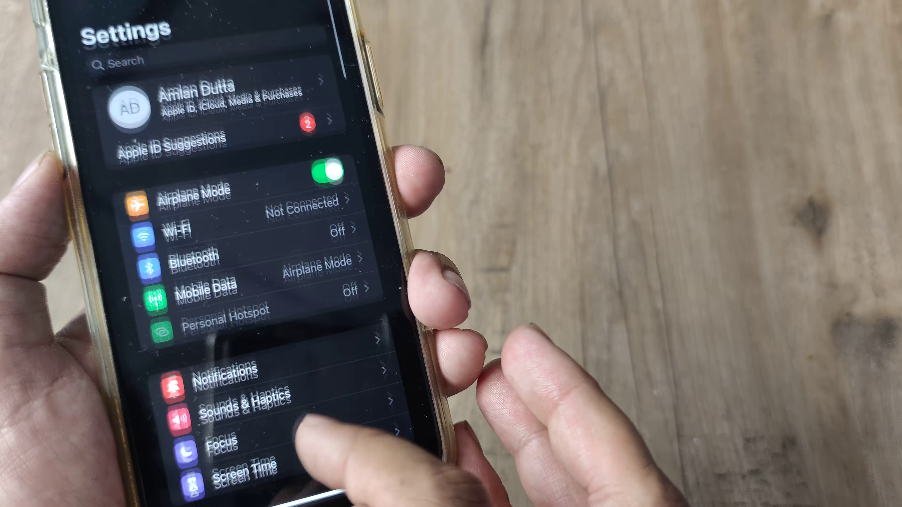
{"action": "scroll", "scroll_direction": "down", "scroll_amount": 3}
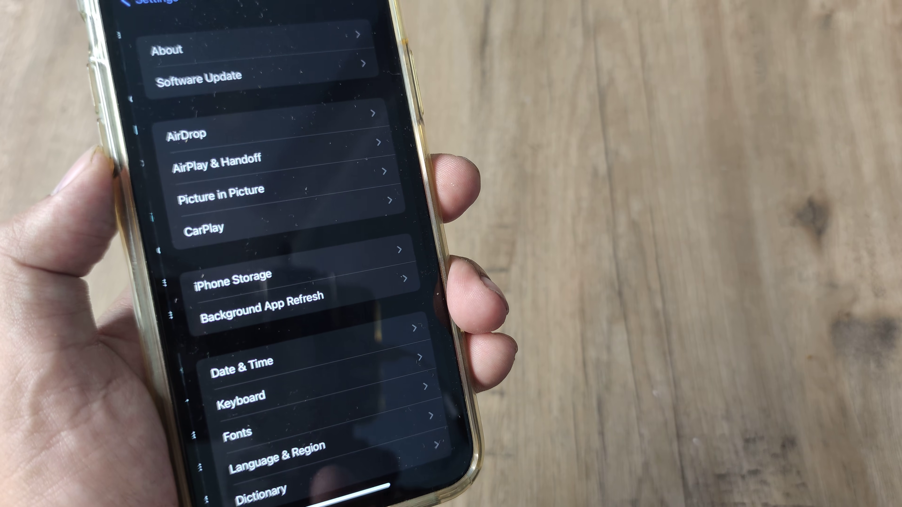
Step: Open iPhone Storage to list apps with their sizes and last-used dates
{"action": "left_click", "coordinate": [235, 277]}
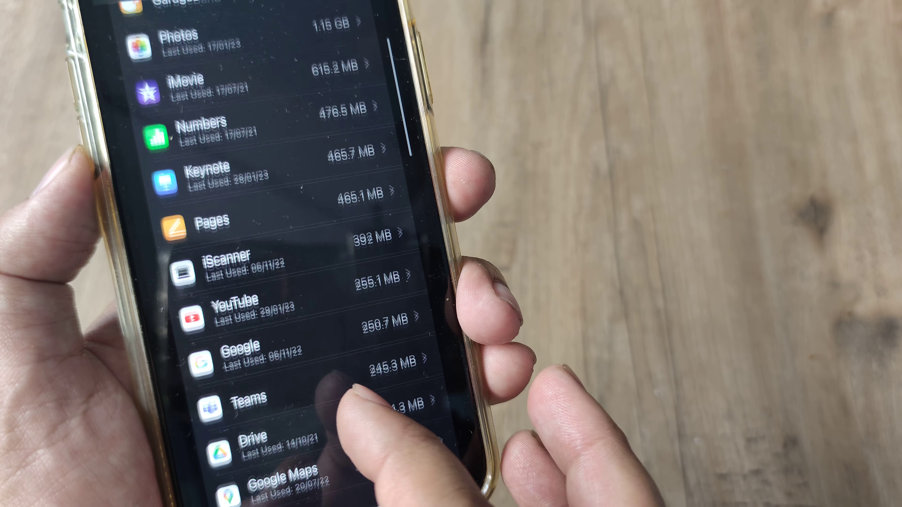
Step: Open WhatsApp's storage page showing 3.15 GB of documents and data
{"action": "scroll", "scroll_direction": "down", "scroll_amount": 3}
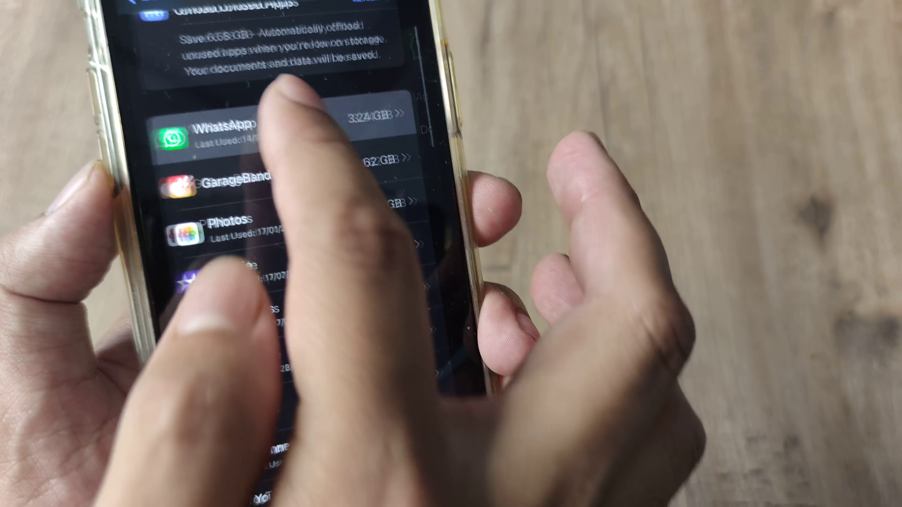
{"action": "left_click", "coordinate": [230, 126]}
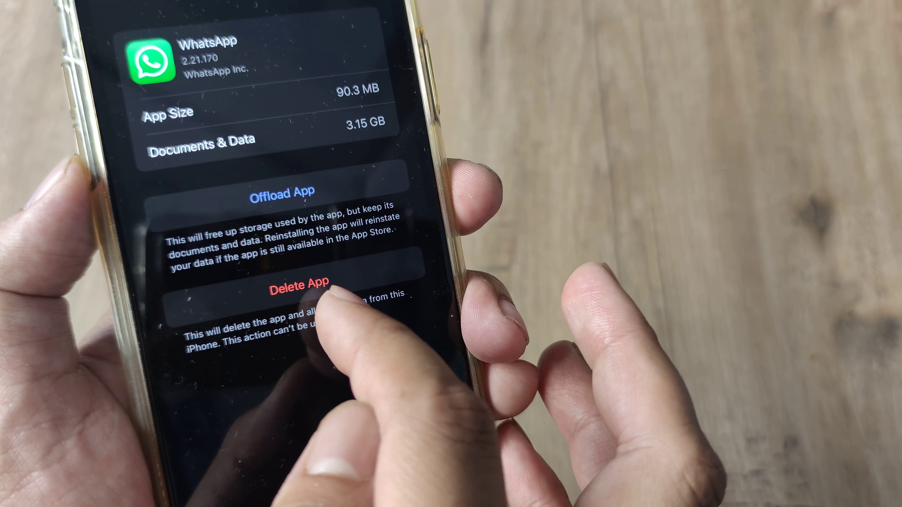